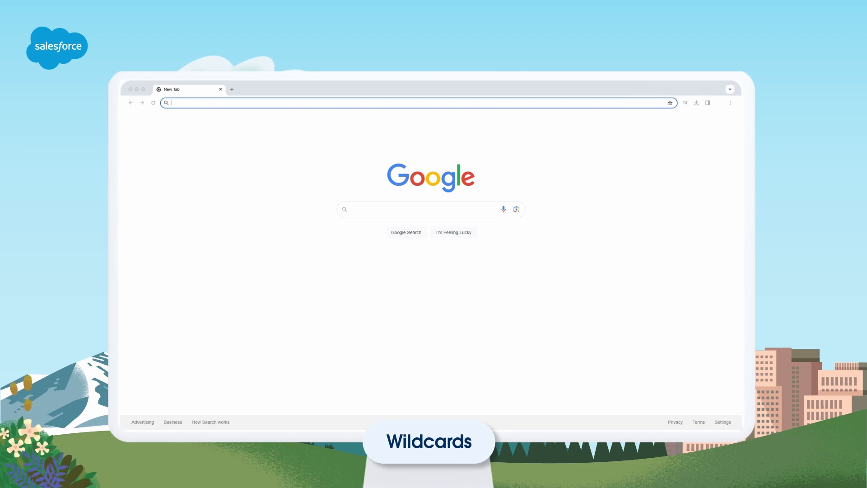
type("www.a")
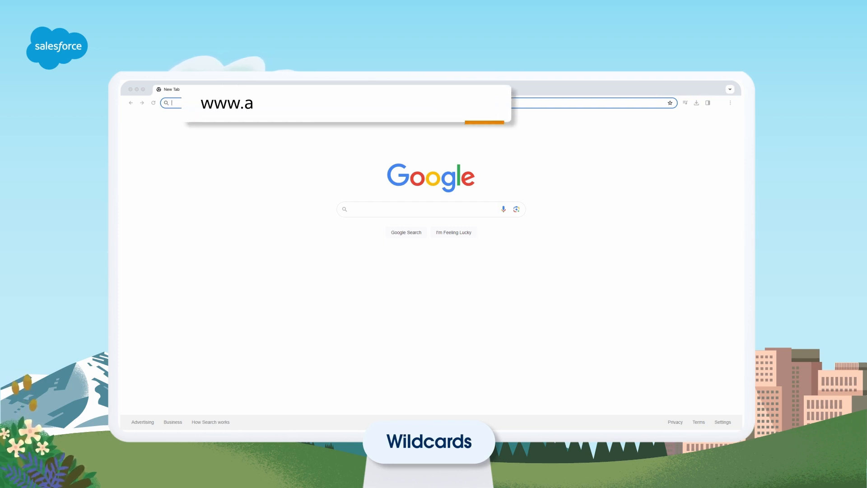
type("www.acme.com/product/widget272")
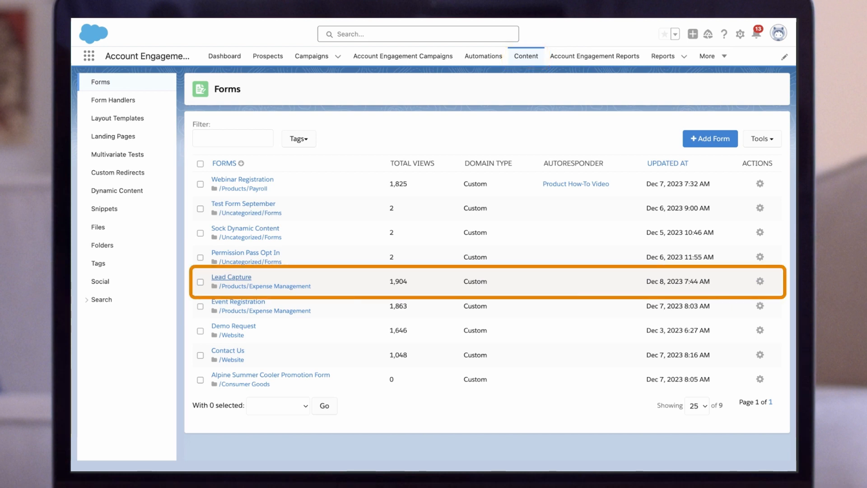
- Open the Lead Capture form for editing at its Completion Actions step
left_click(231, 276)
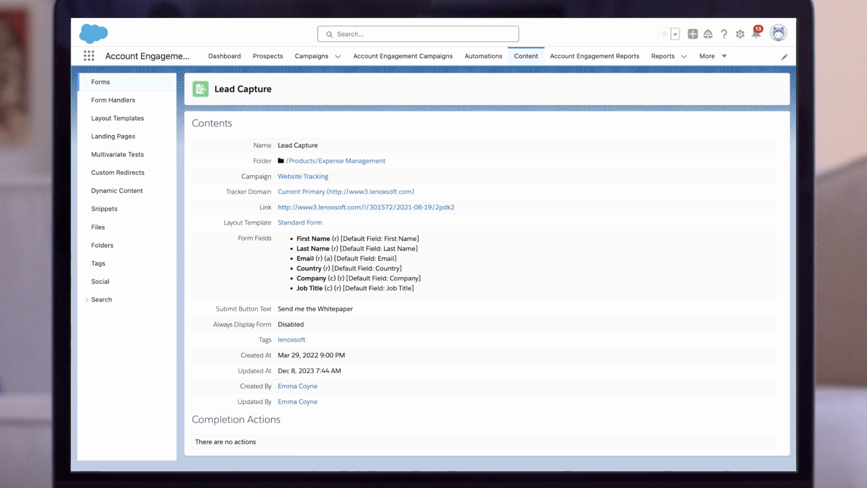
left_click(783, 55)
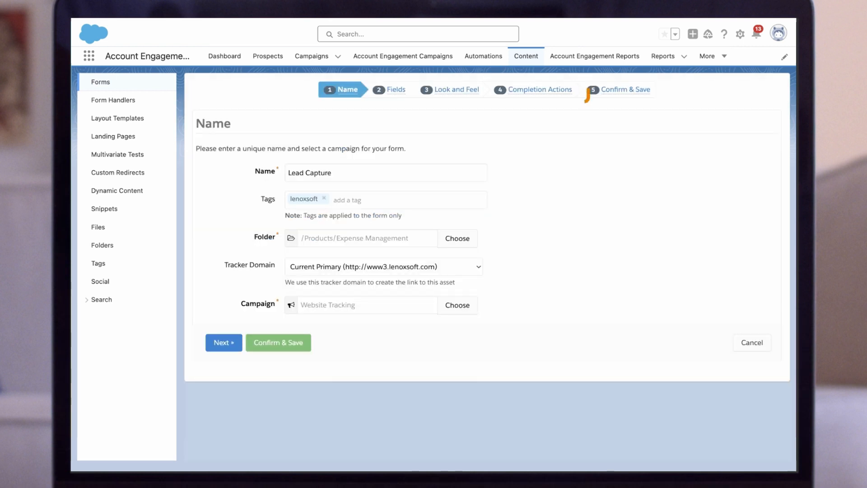
left_click(533, 89)
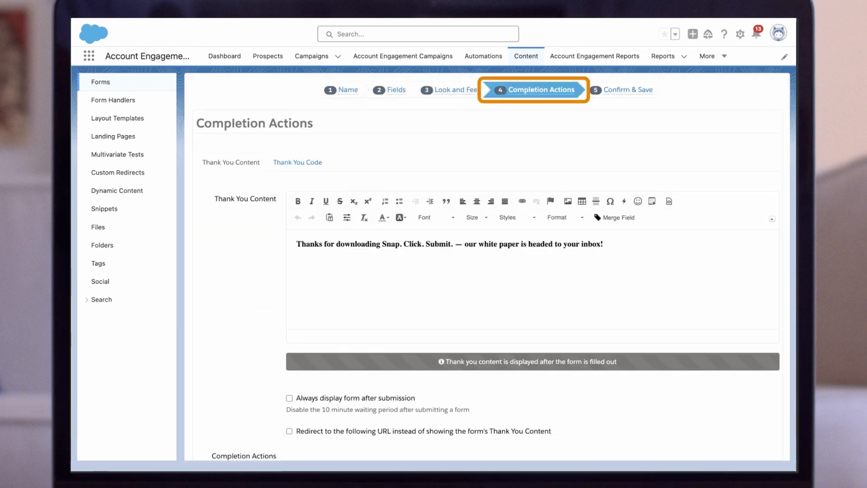
- Add a completion action sending the Product How-To Video autoresponder email
scroll("down", 3)
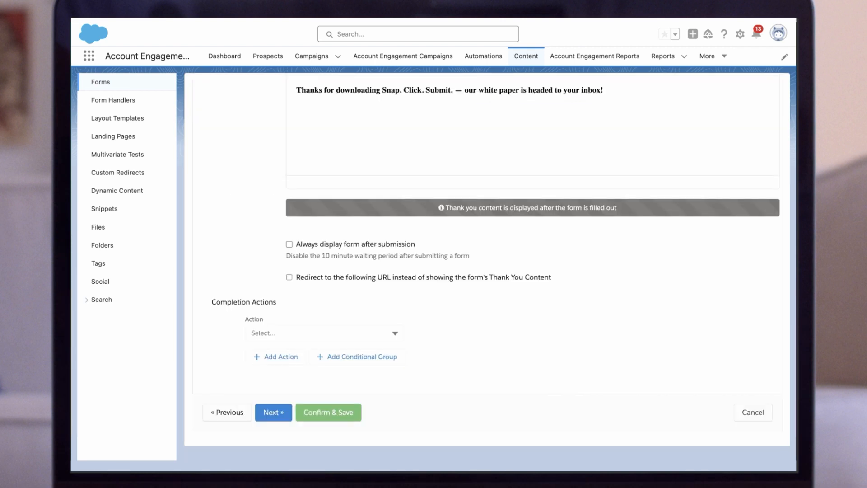
left_click(324, 332)
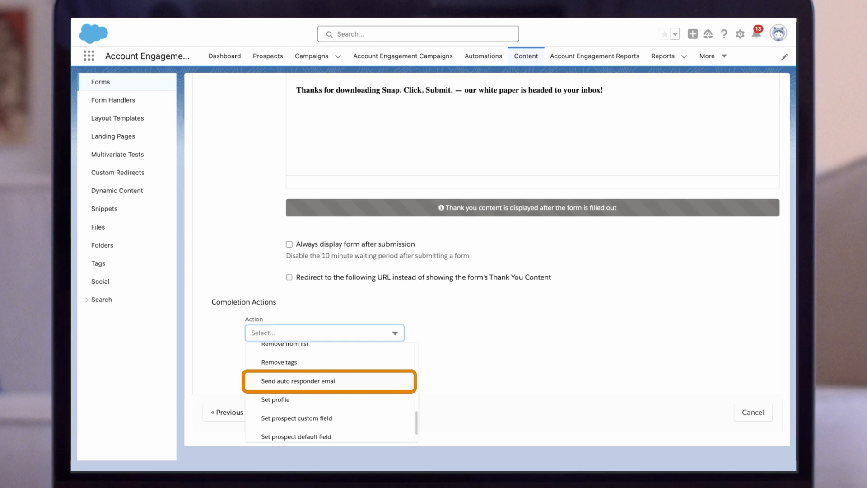
left_click(298, 381)
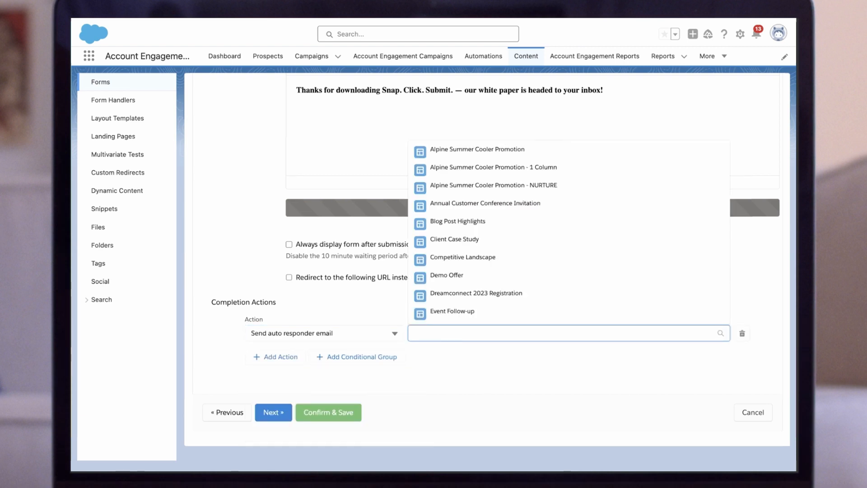
type("Product")
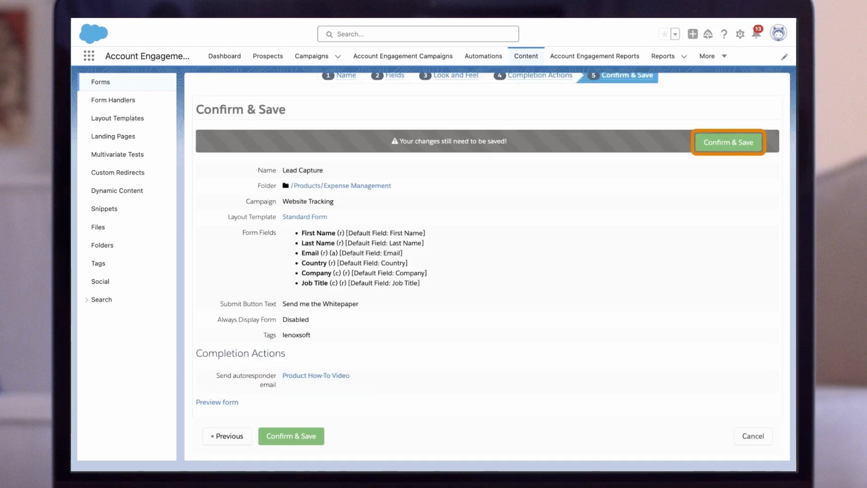
- Save the Lead Capture form, then go to Automations > Page Actions
left_click(727, 142)
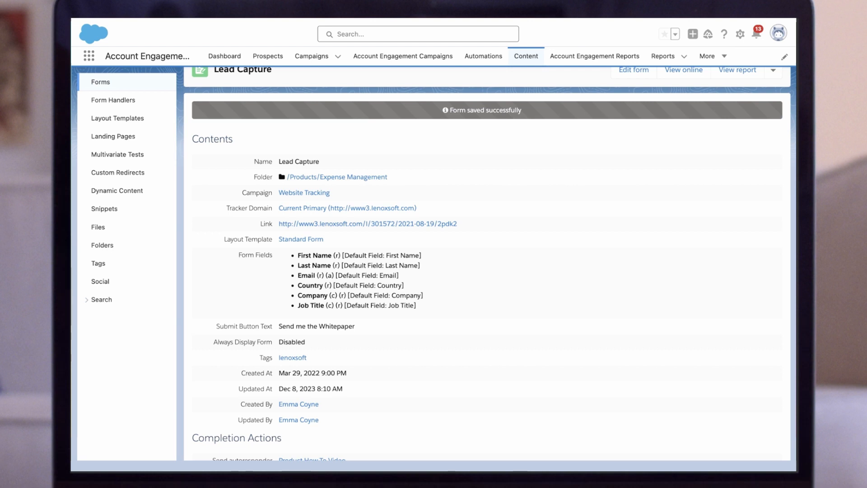
left_click(482, 56)
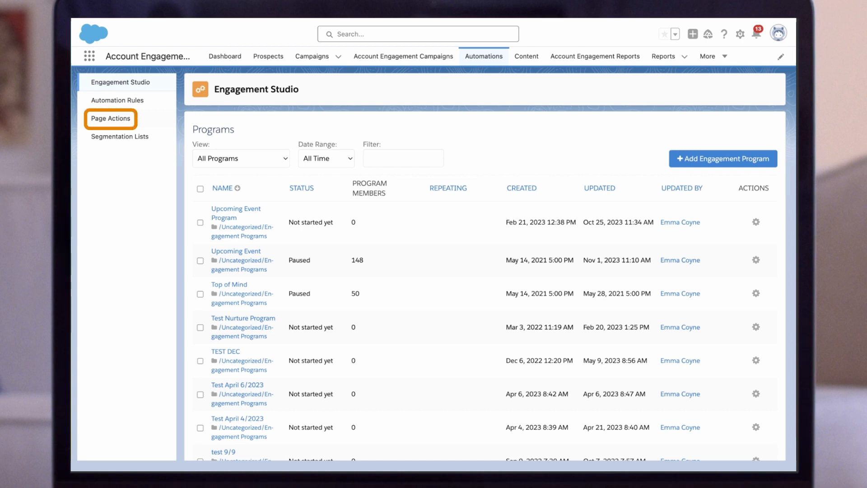
left_click(111, 118)
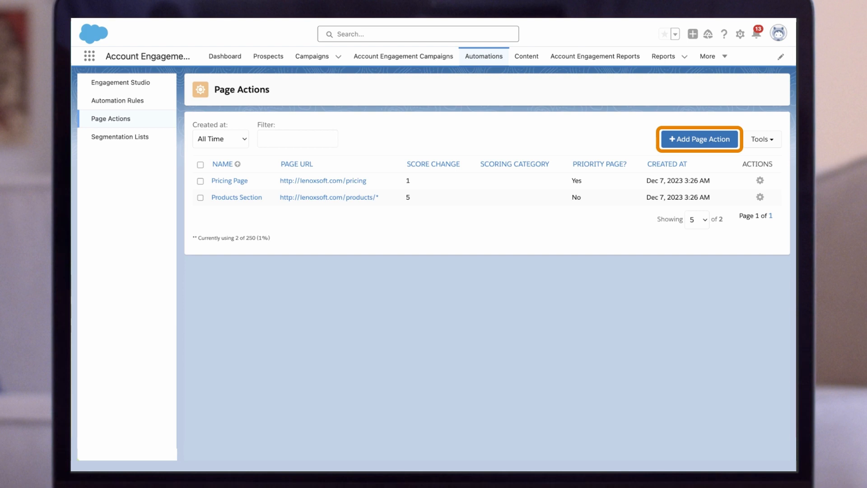
left_click(699, 139)
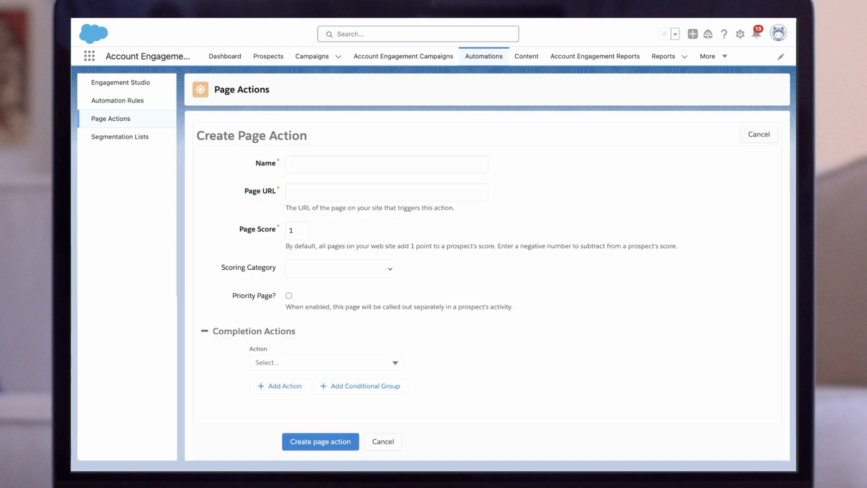
type("Widget How To")
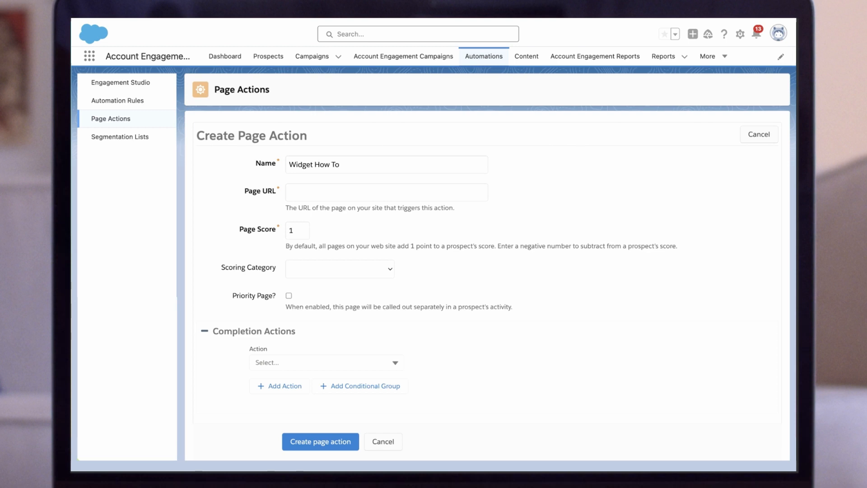
type("https://www.example.com/How-To-Video")
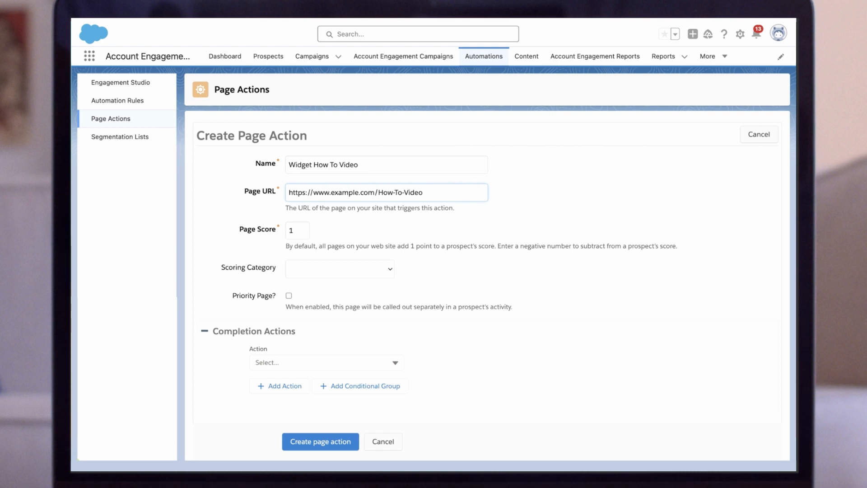
- Set the action to add prospects to the Widget Leads list and save it
left_click(325, 349)
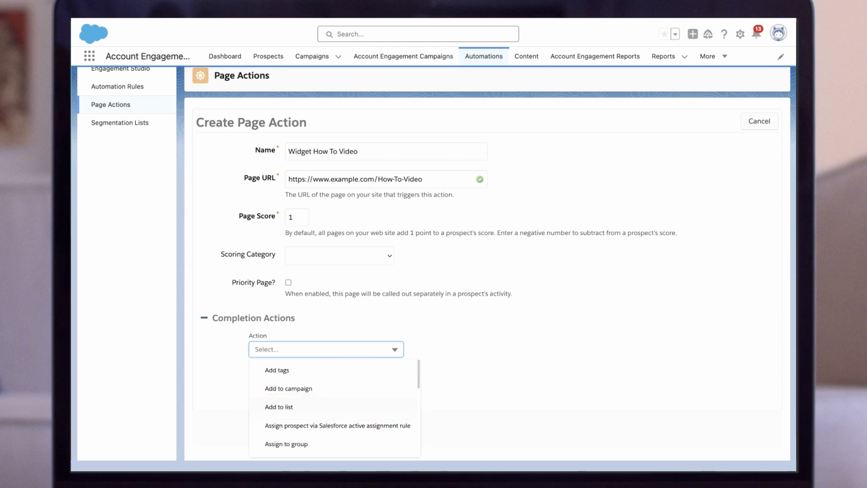
left_click(279, 407)
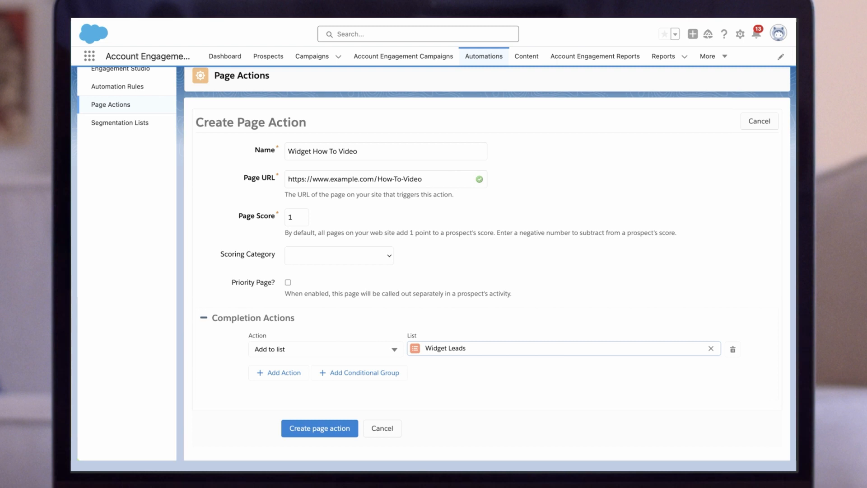
left_click(320, 428)
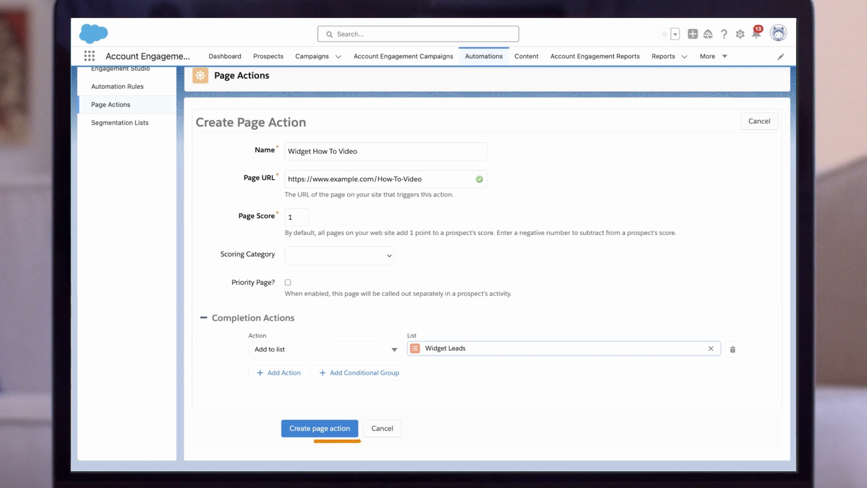
left_click(319, 428)
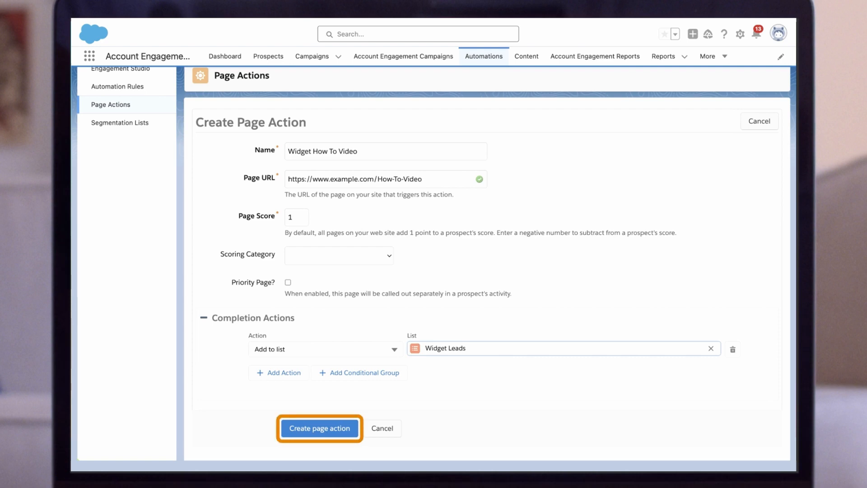
left_click(319, 428)
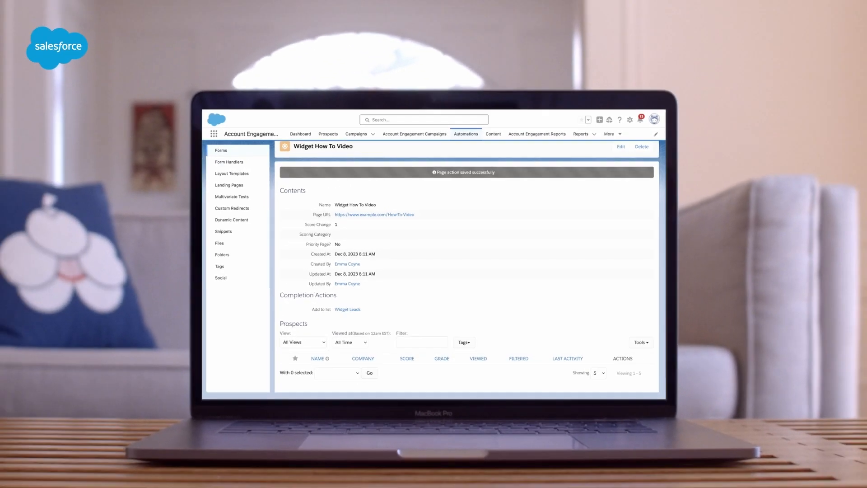